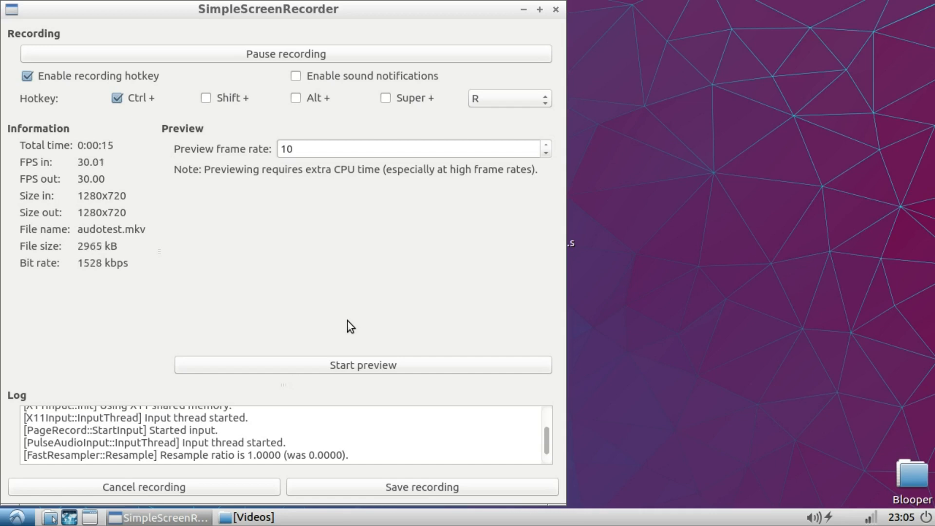
mouse_move(520, 299)
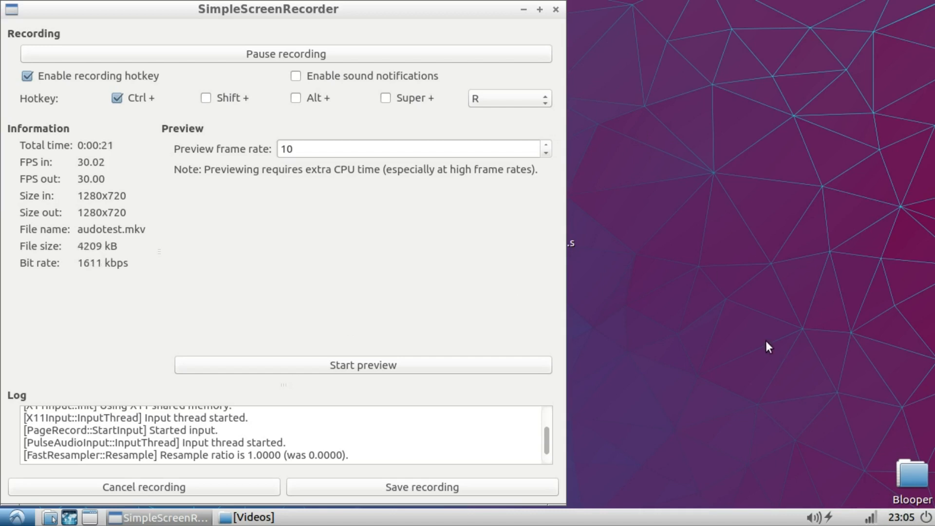
mouse_move(421, 309)
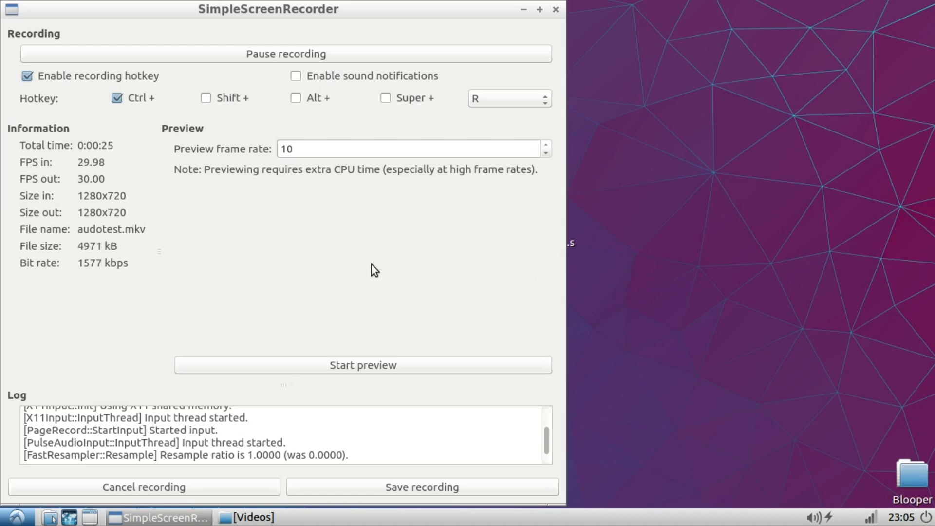
mouse_move(497, 233)
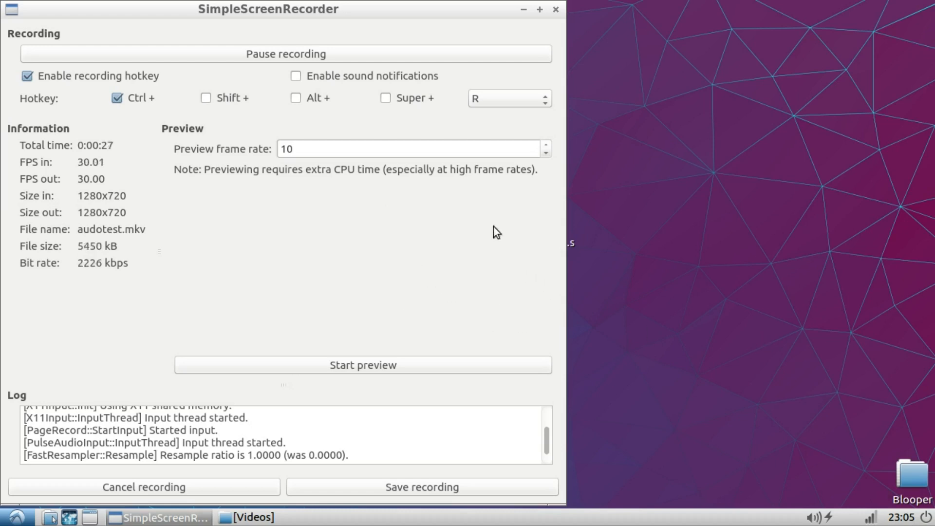
mouse_move(470, 224)
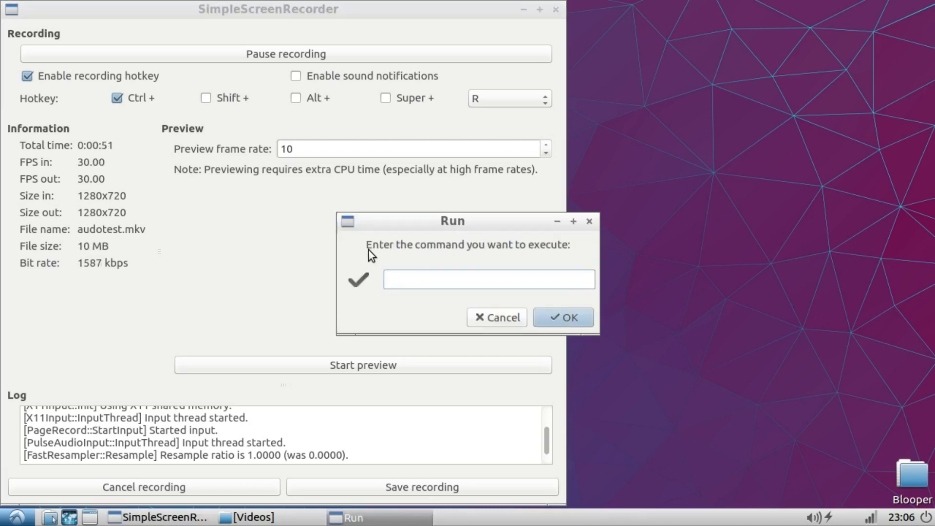
Run the pavucontrol command so the Volume Control window opens
type("pavucontrol")
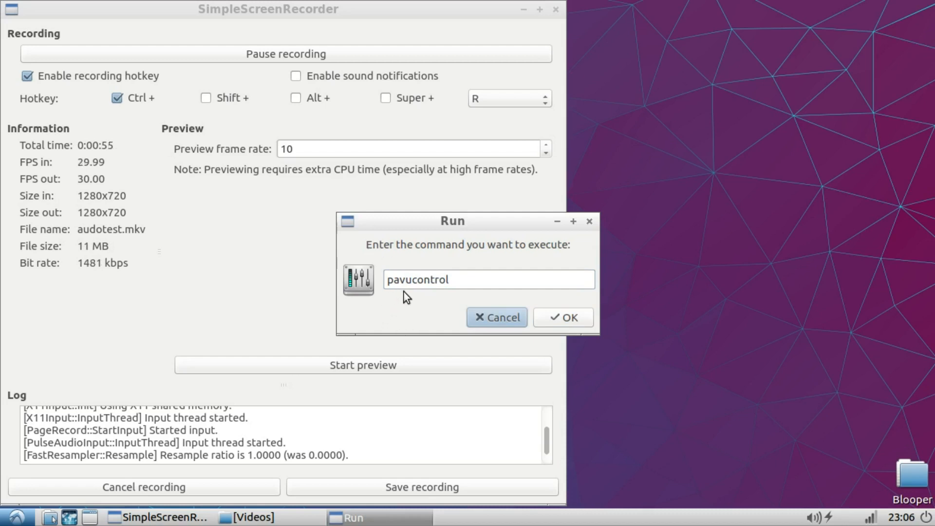
mouse_move(647, 338)
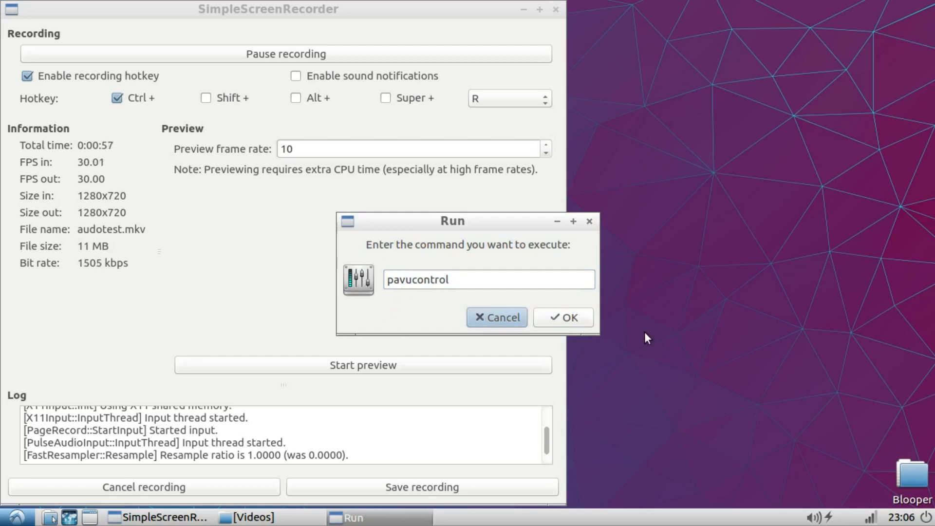
left_click(562, 316)
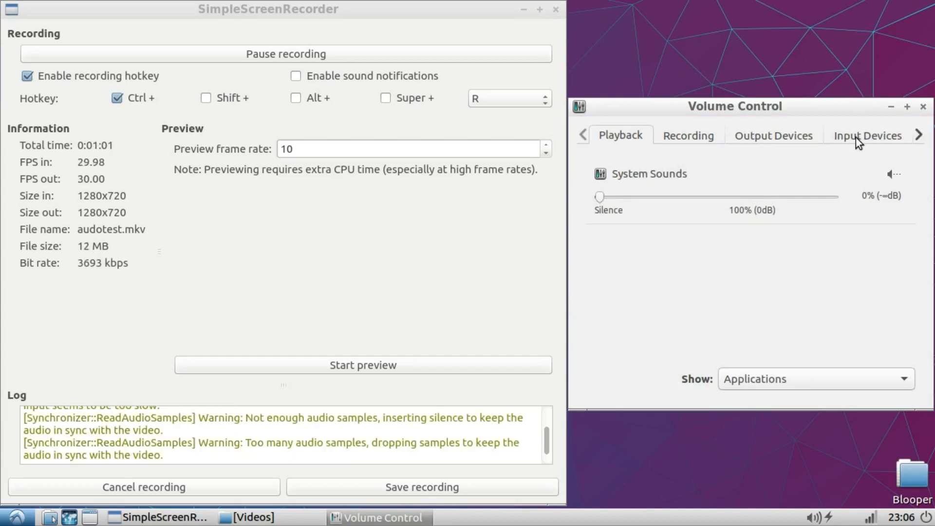
On Input Devices, raise the Built-in Audio Front Microphone level up to about 91%
left_click(866, 135)
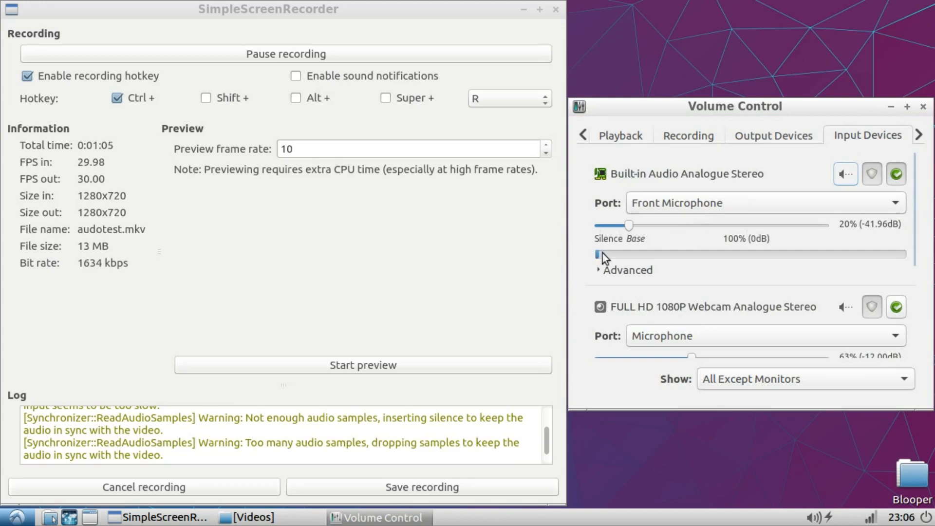
left_click_drag(628, 225, 641, 225)
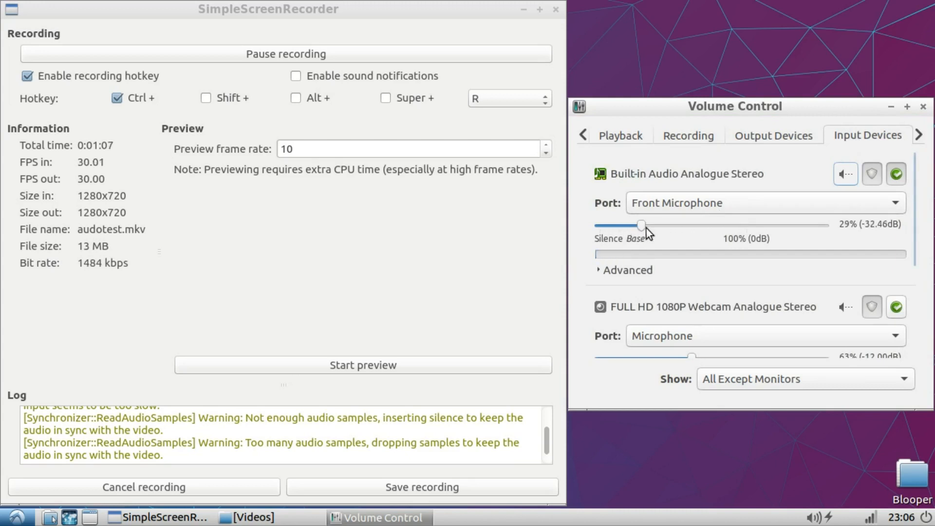
left_click_drag(641, 225, 661, 225)
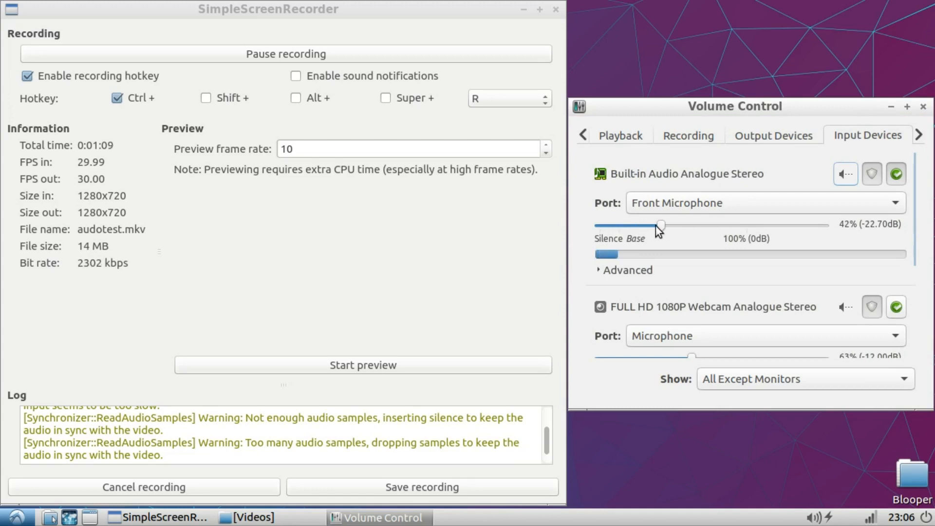
left_click_drag(661, 225, 691, 224)
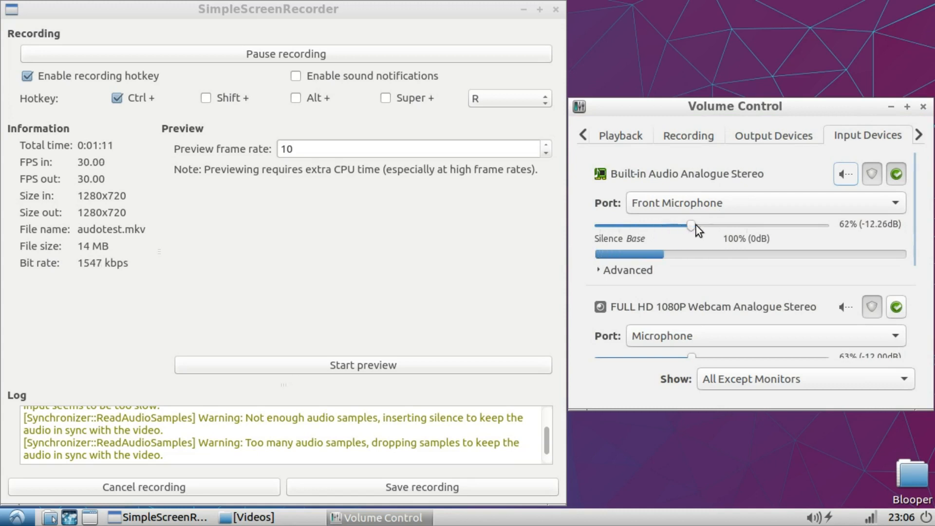
left_click_drag(691, 225, 736, 225)
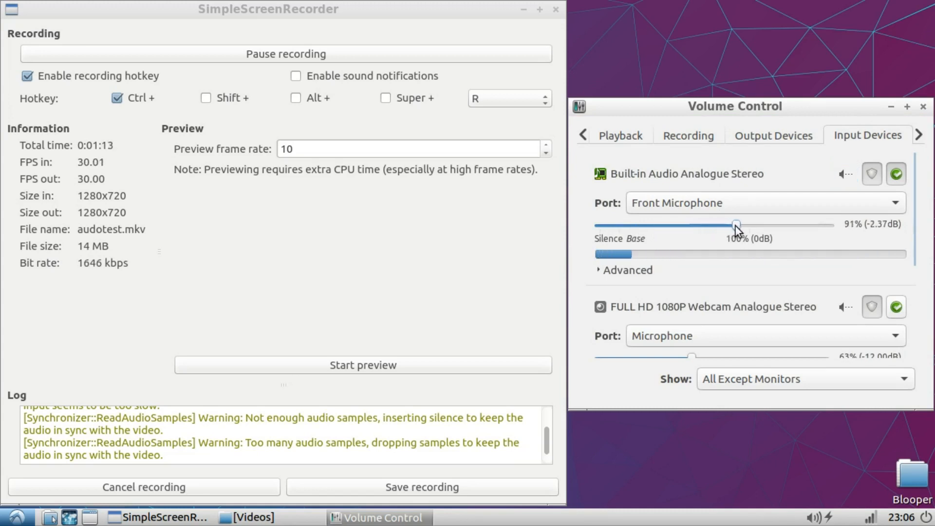
Bring the Front Microphone level back down and settle it at 63% (-12.09 dB)
left_click_drag(736, 225, 731, 225)
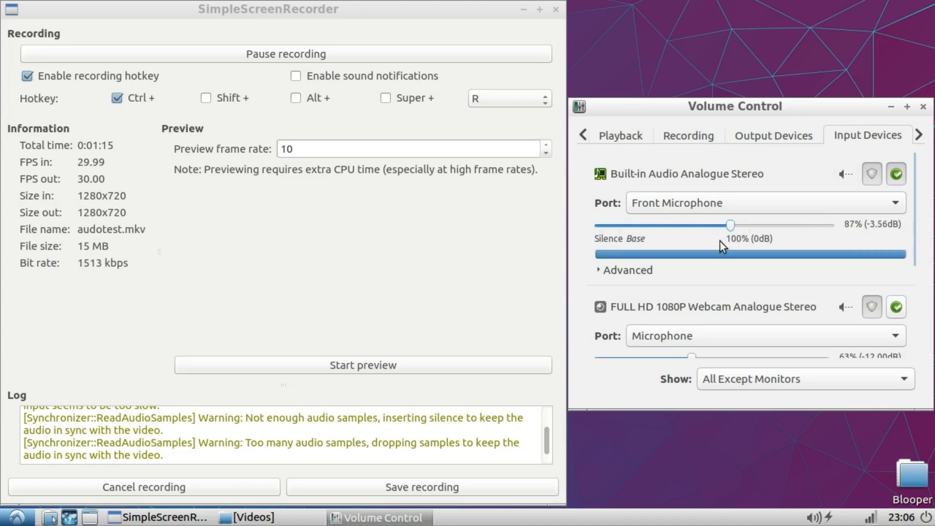
left_click_drag(731, 225, 707, 225)
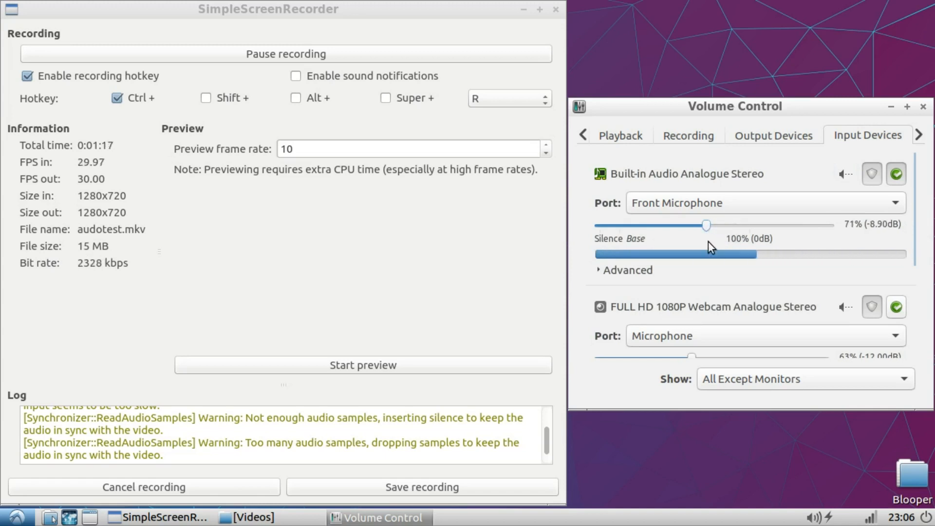
left_click_drag(707, 225, 697, 225)
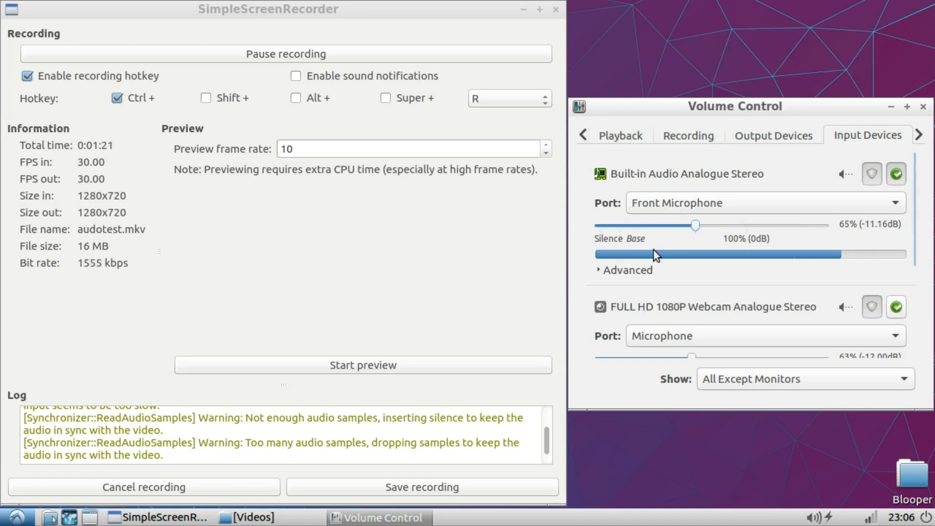
left_click_drag(695, 225, 692, 225)
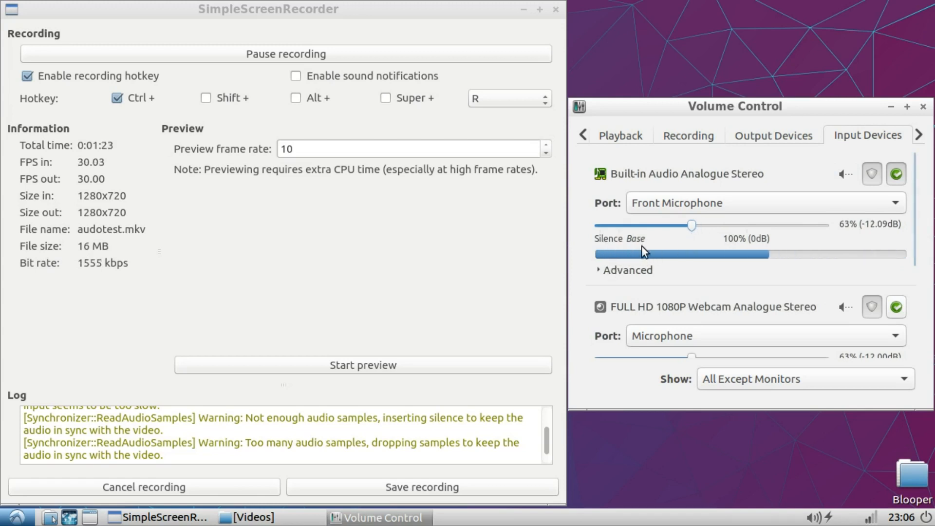
left_click_drag(685, 253, 602, 253)
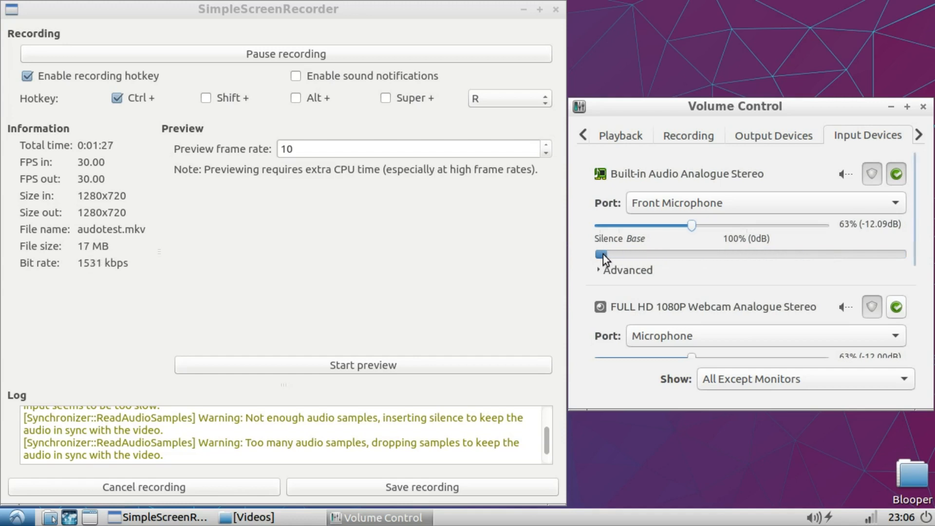
Sweep the Front Microphone level from about 48% through 87% to above 100%
left_click_drag(599, 254, 721, 254)
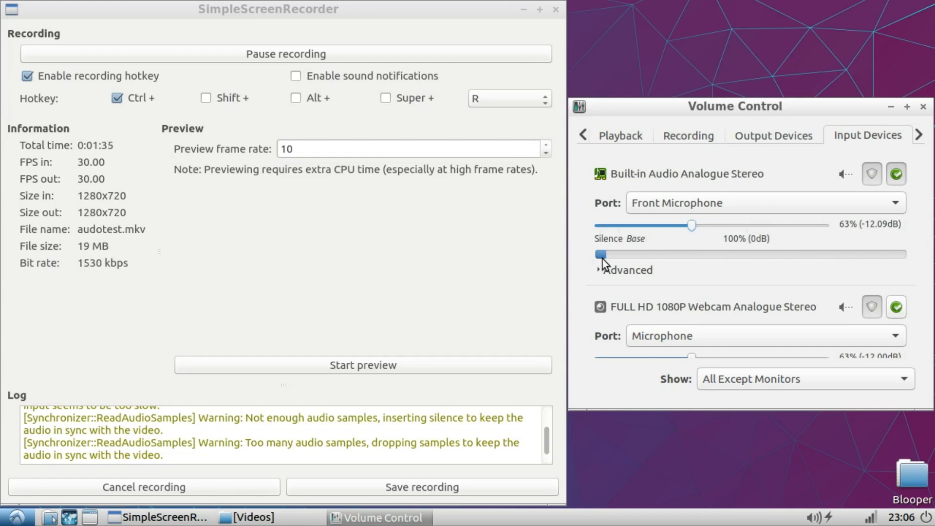
left_click_drag(601, 255, 655, 254)
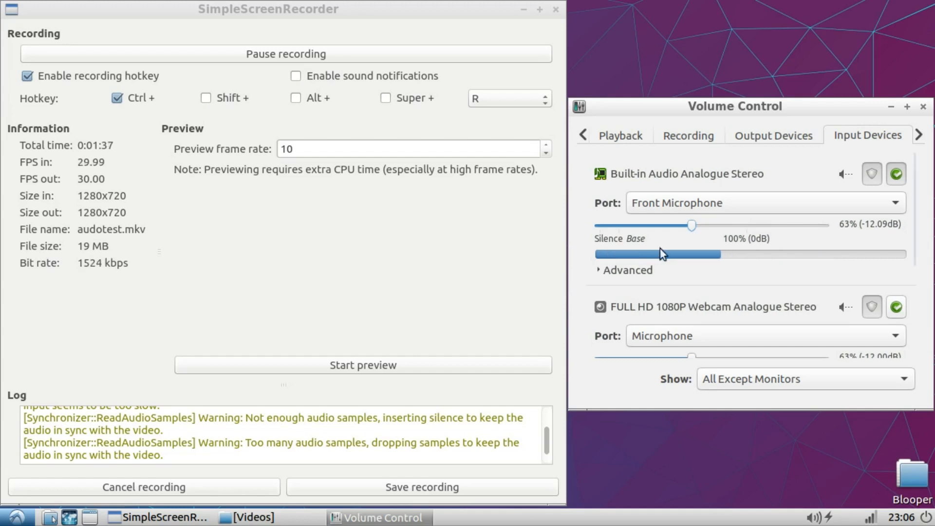
left_click_drag(692, 225, 669, 225)
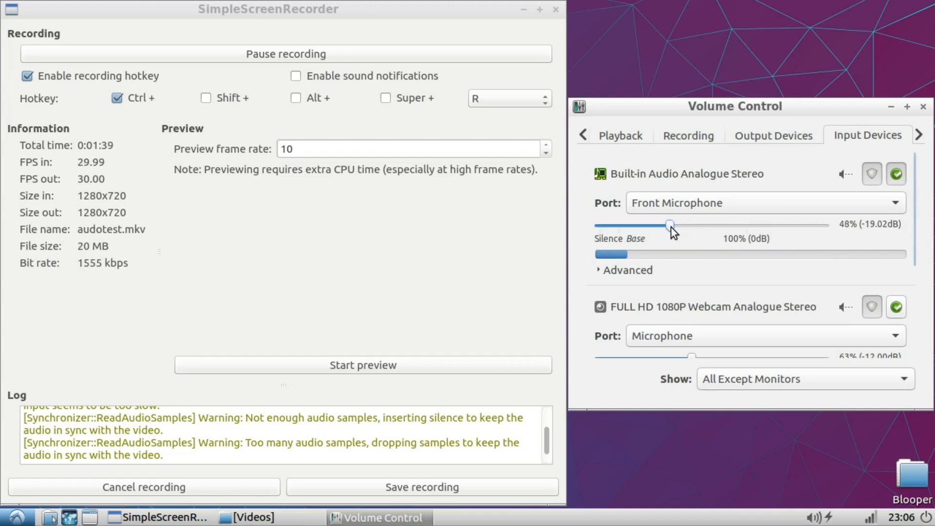
left_click_drag(669, 225, 729, 225)
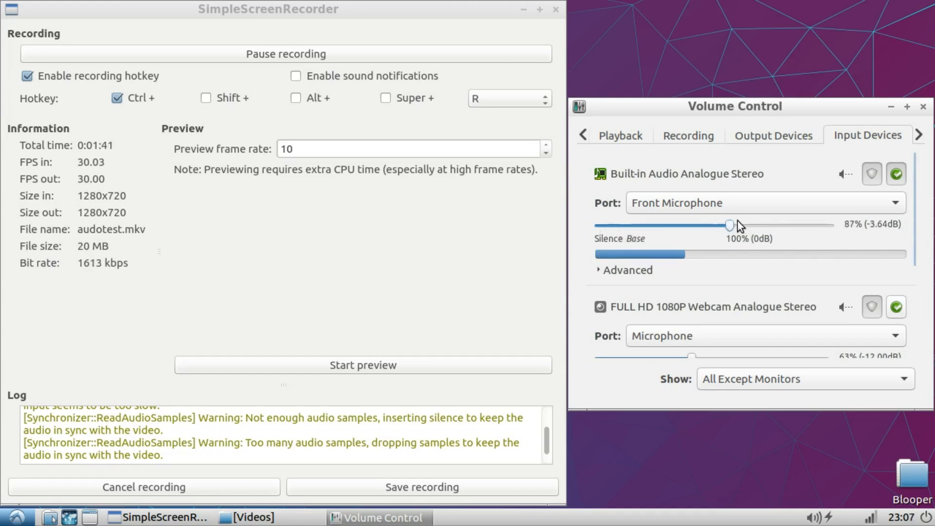
left_click_drag(728, 225, 766, 225)
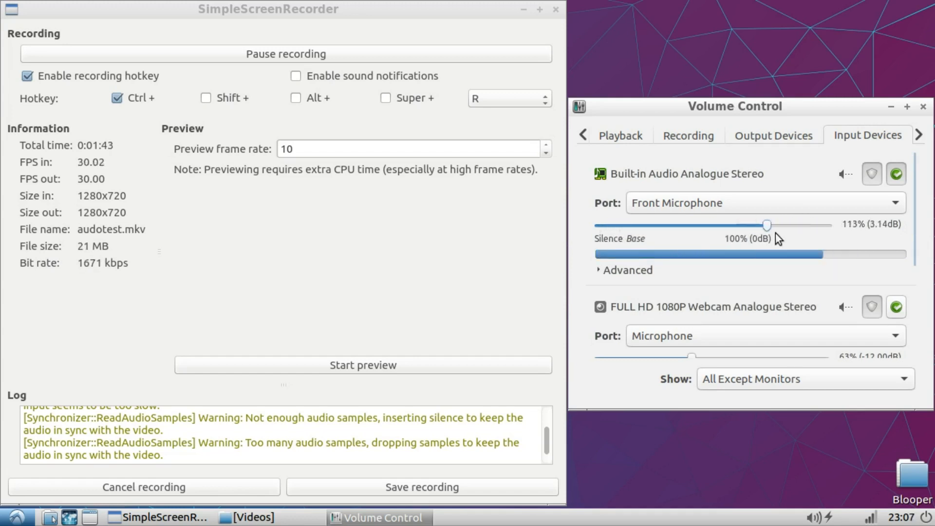
Swing the Front Microphone level between about 19%, 84% and 0% to find a hum-free setting
left_click_drag(766, 225, 626, 225)
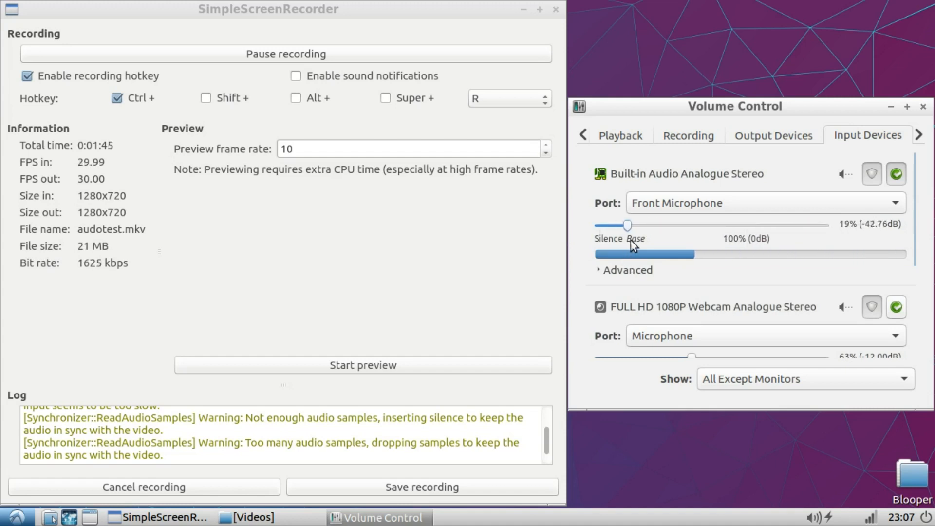
left_click_drag(627, 224, 724, 225)
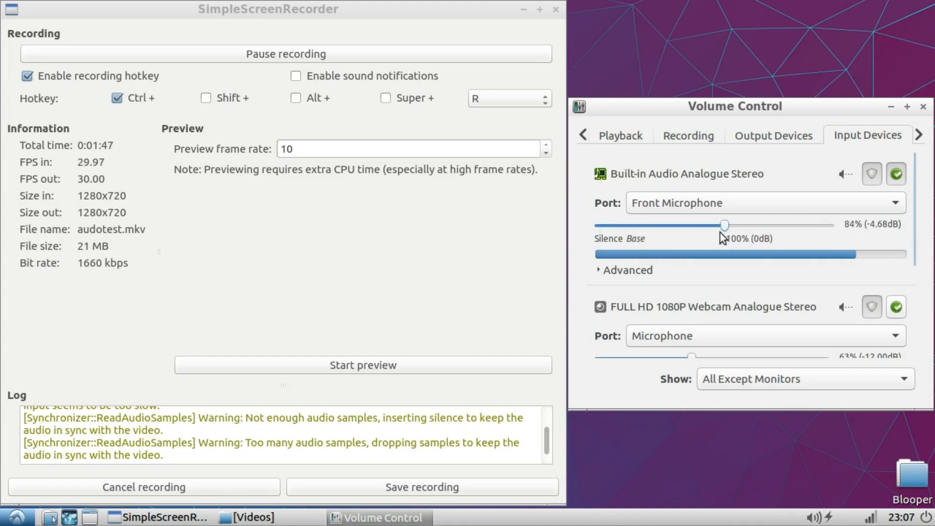
left_click_drag(725, 225, 599, 225)
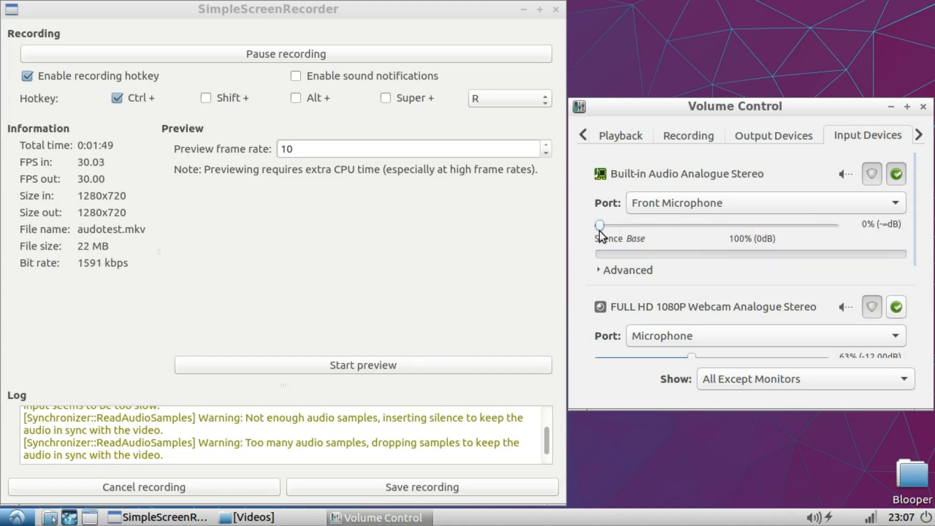
left_click_drag(599, 224, 621, 224)
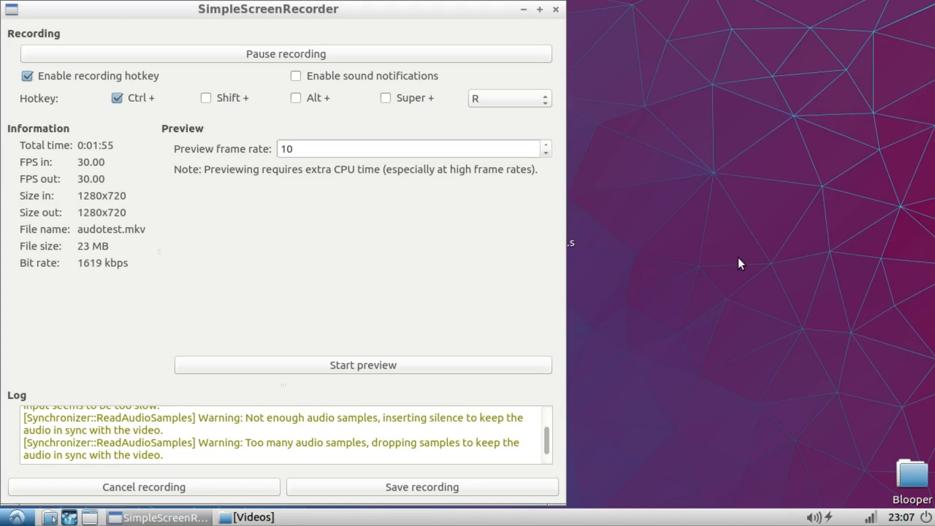
mouse_move(450, 286)
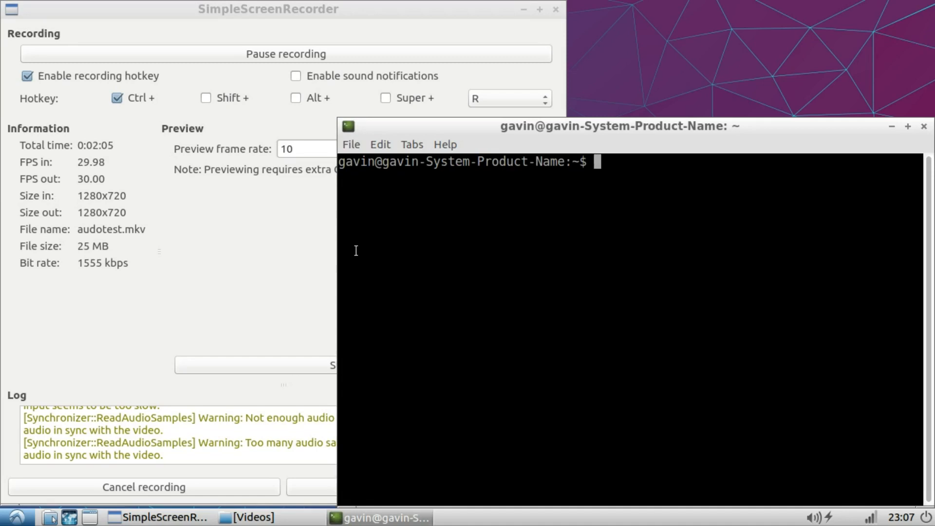
Enter 'sudo apt-get install pavucontrol' and try 'sudo dpkg --configure -a' at the prompt
type("sudo apt-get install pavucontrol")
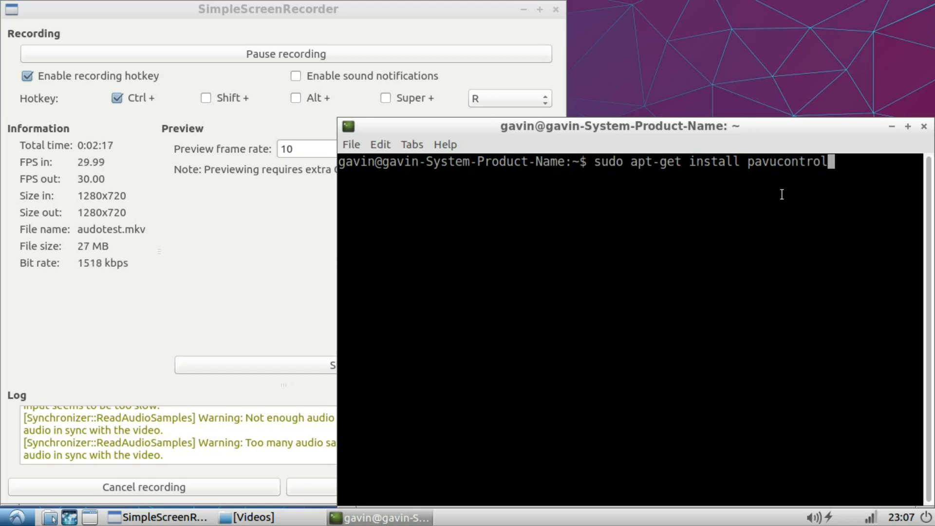
type("sudo dpkg --configure -a")
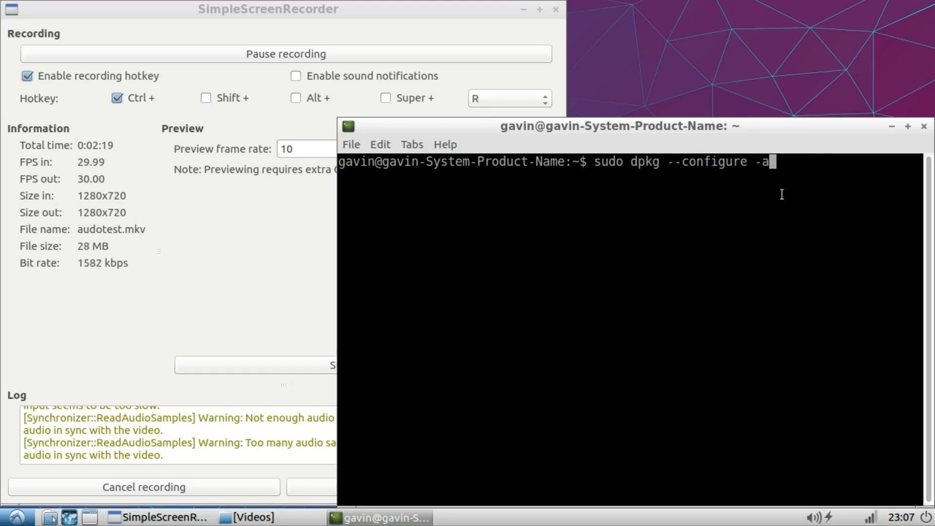
type("sudo apt-get install pavucontrol")
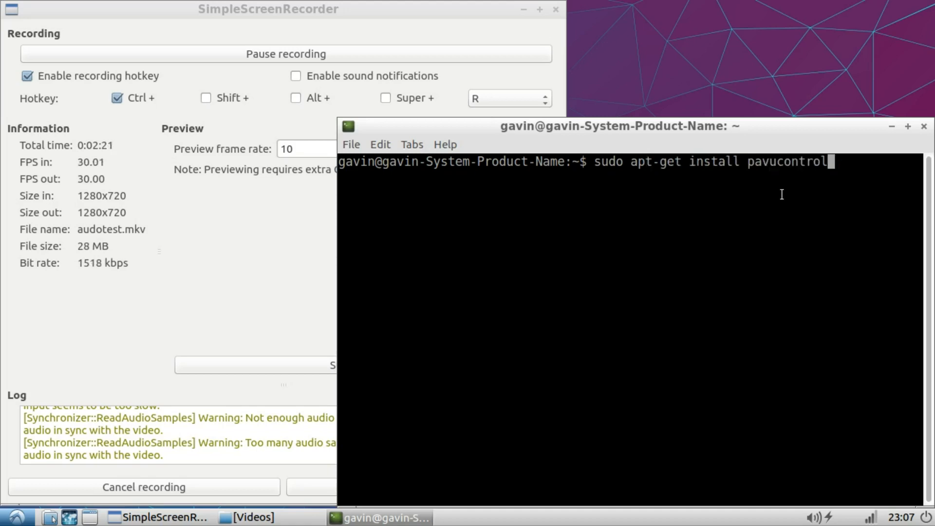
Retry 'sudo dpkg --configure -a', then leave 'sudo apt-get install pavucontrol' recalled at the prompt
type("sudo dpkg --configure -a")
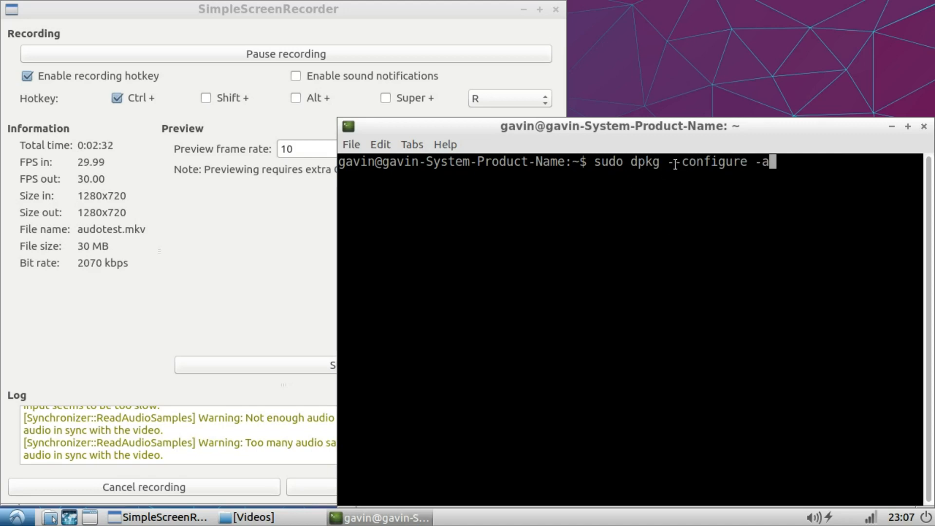
type("sudo apt-get install pavucontrol")
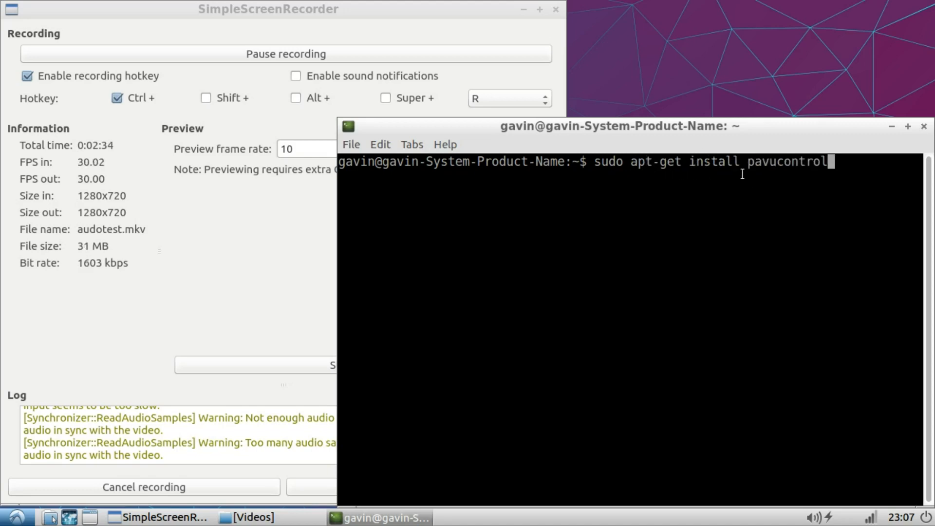
mouse_move(553, 268)
type("pavucontrol")
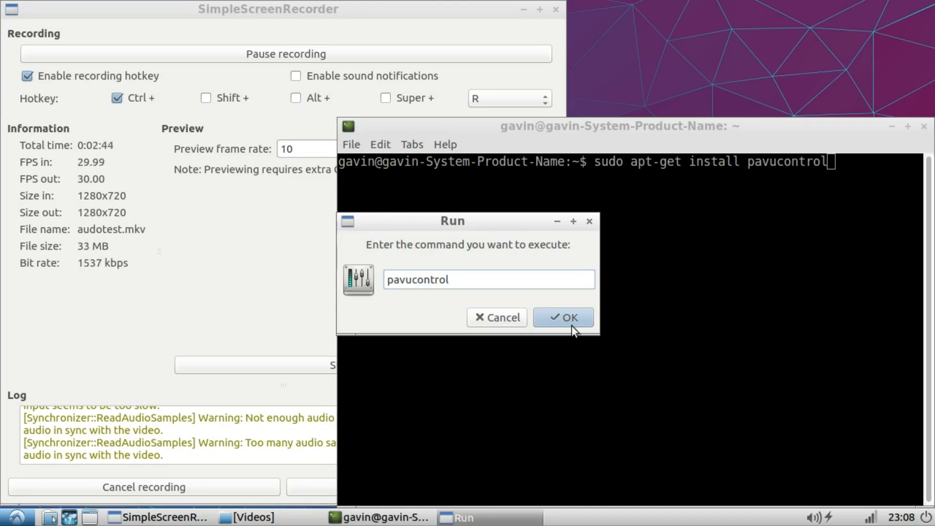
left_click(562, 317)
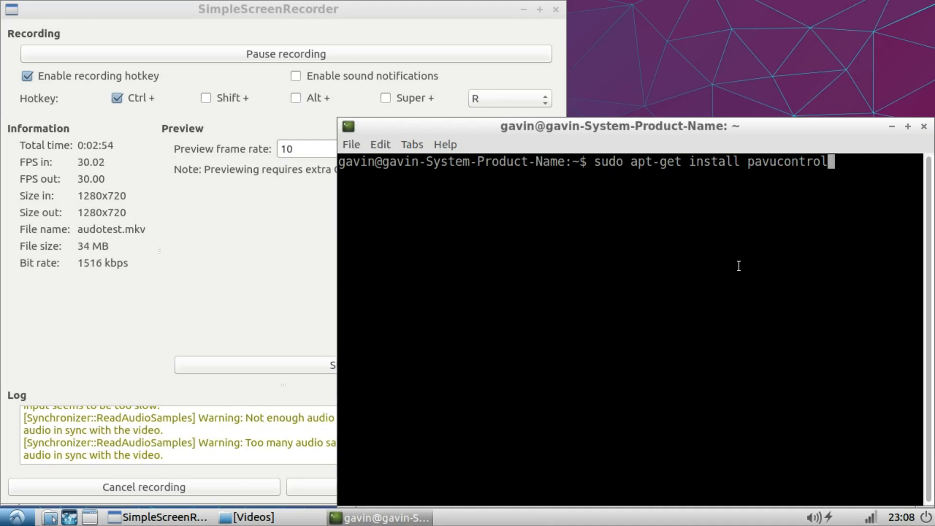
mouse_move(724, 263)
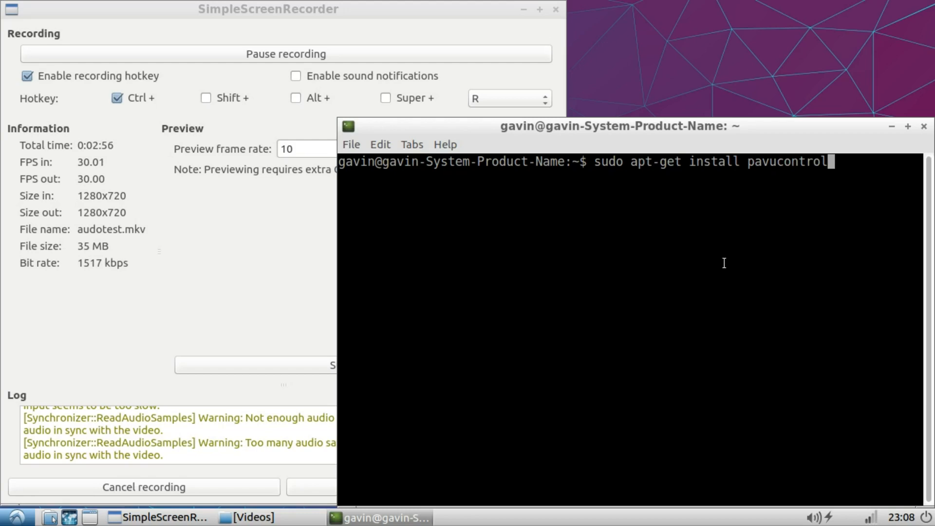
mouse_move(479, 345)
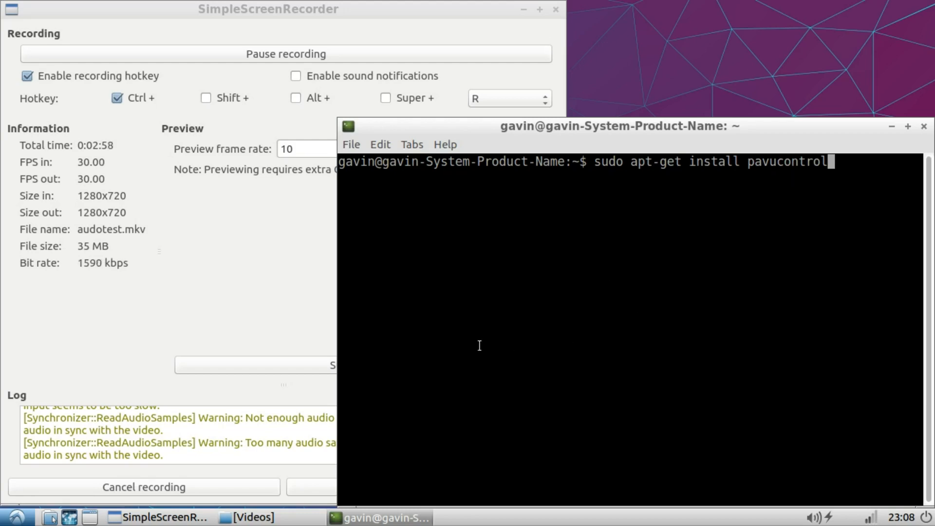